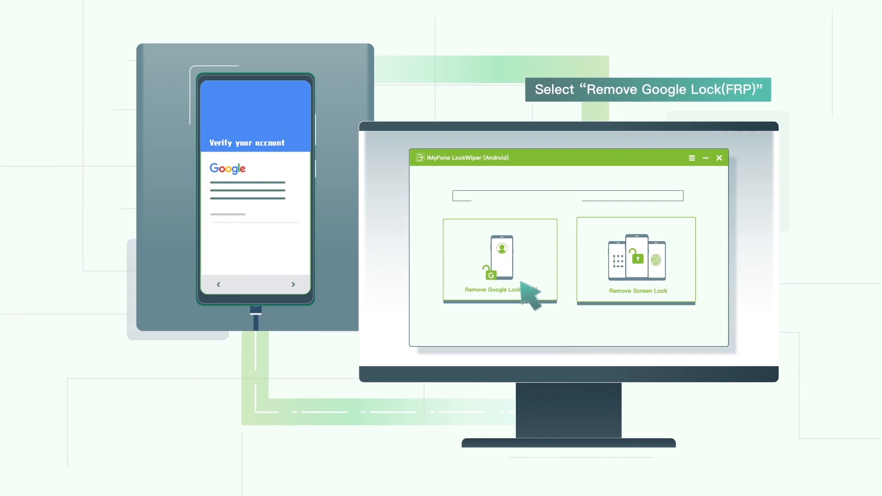
# - Choose the Remove Google Lock (FRP) mode on the LockWiper home screen
pyautogui.click(498, 262)
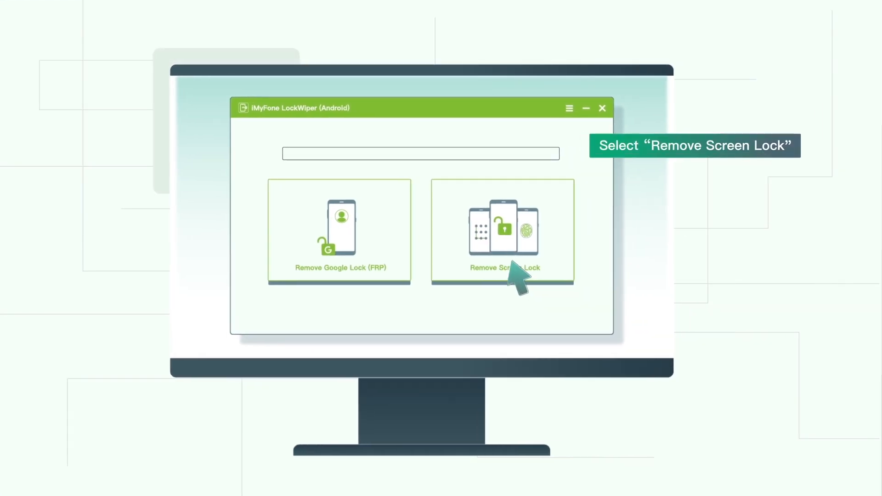
# - Choose the Remove Screen Lock mode so the matching data package starts downloading
pyautogui.click(502, 232)
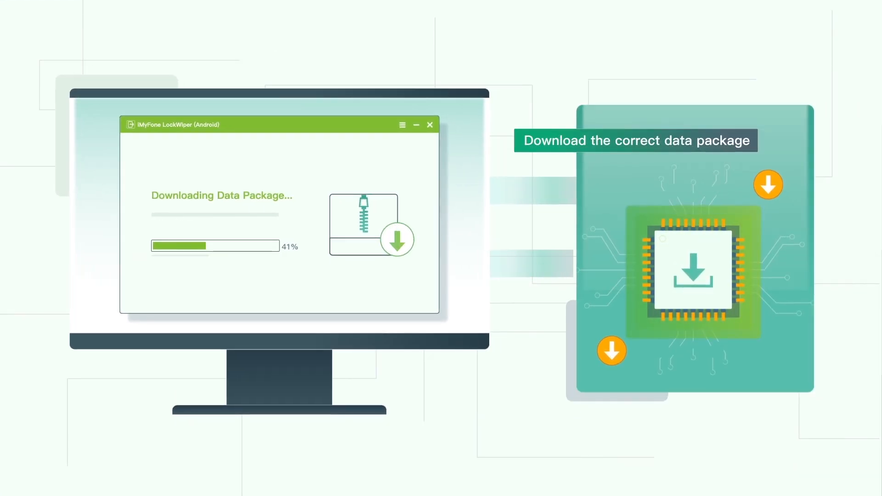